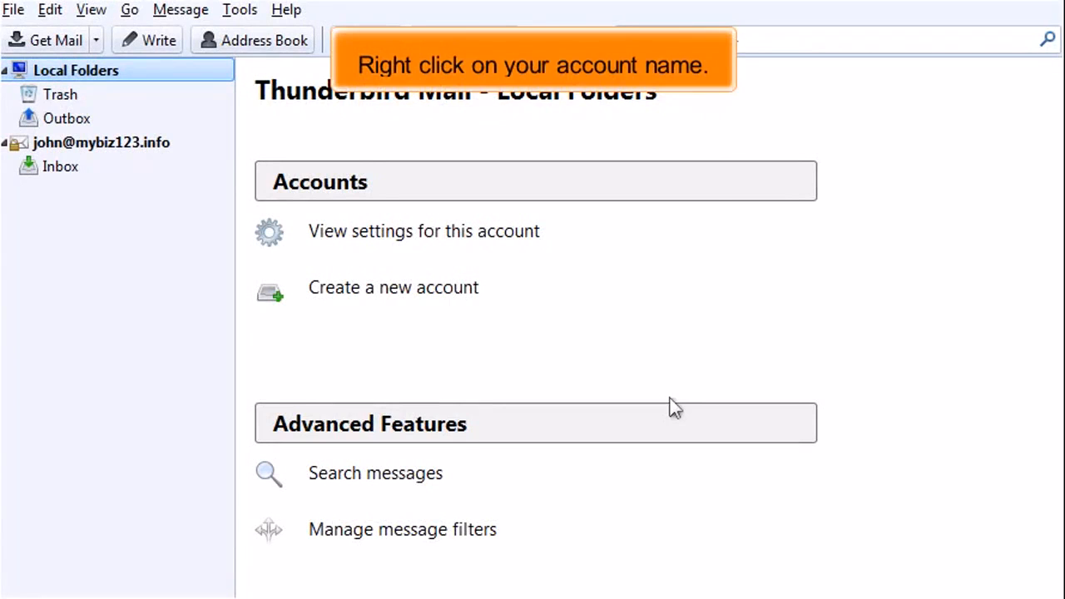
Open the mail account's Settings from its context menu in the folder pane.
right_click(101, 143)
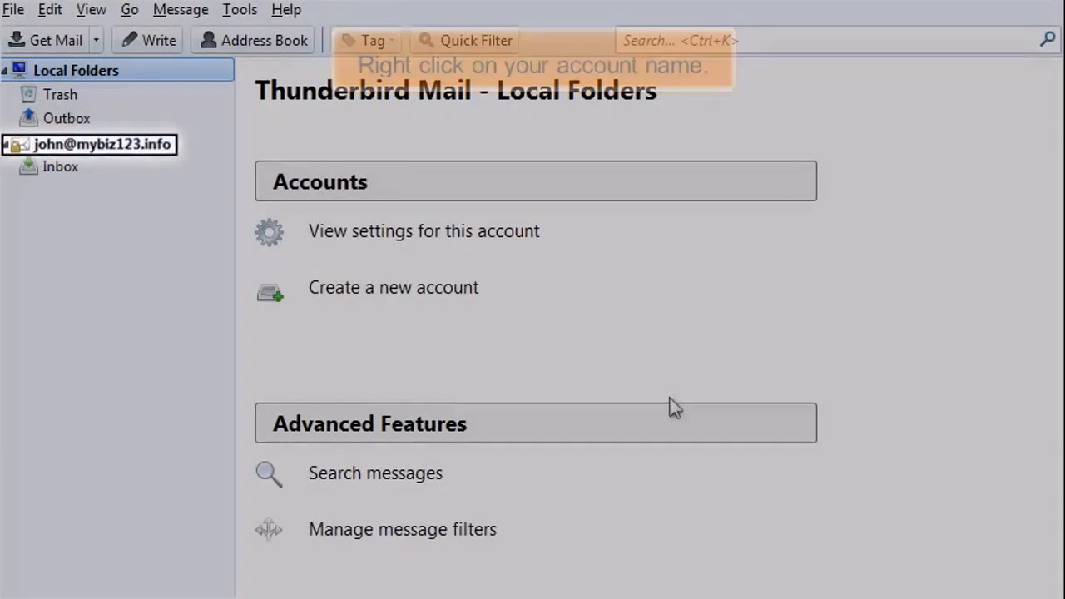
right_click(102, 143)
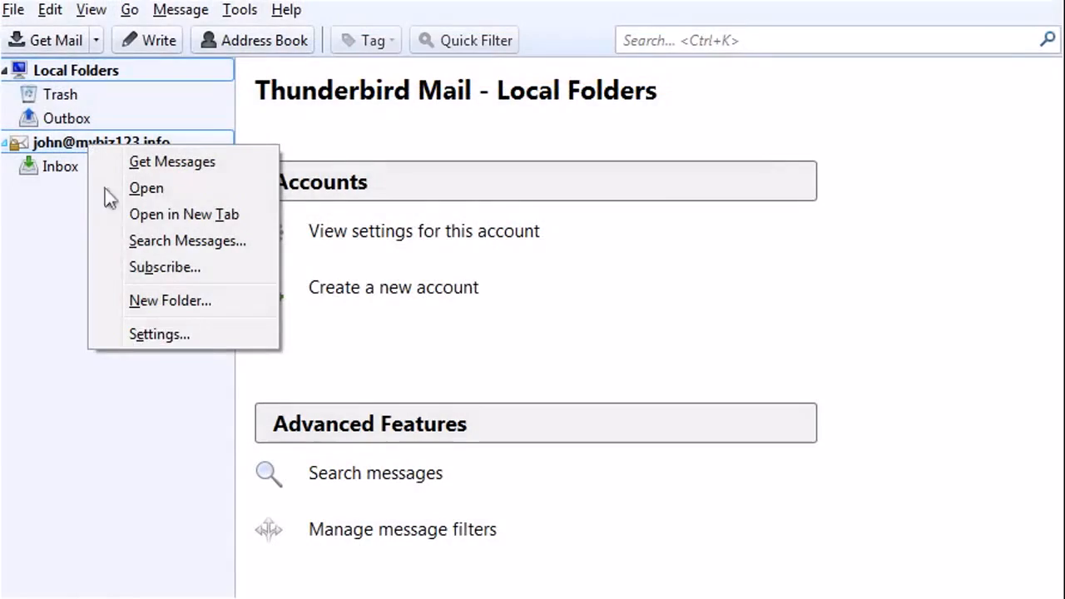
click(160, 333)
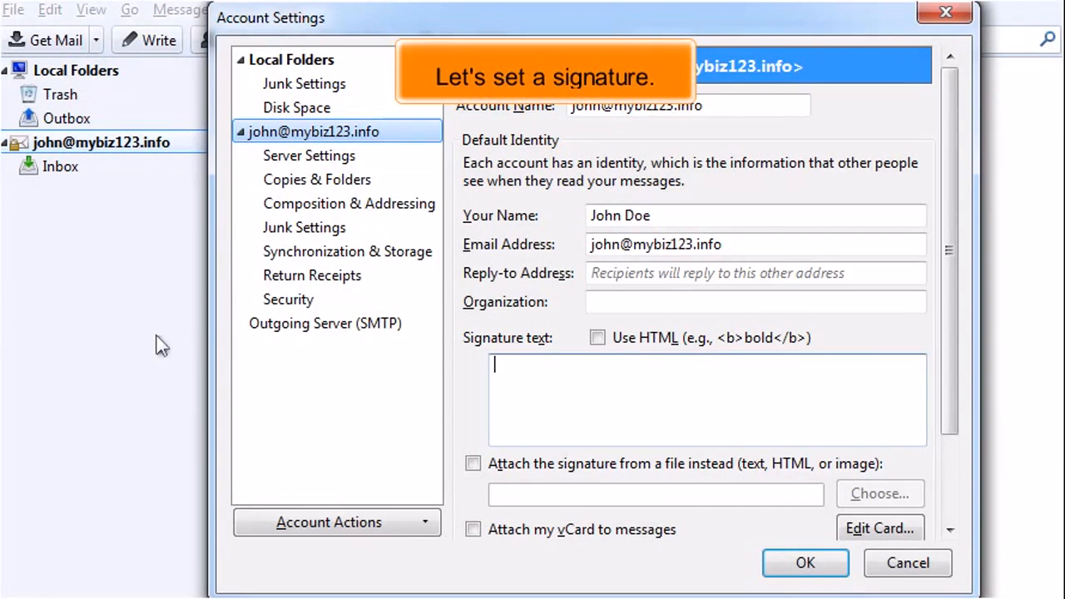
text(John)
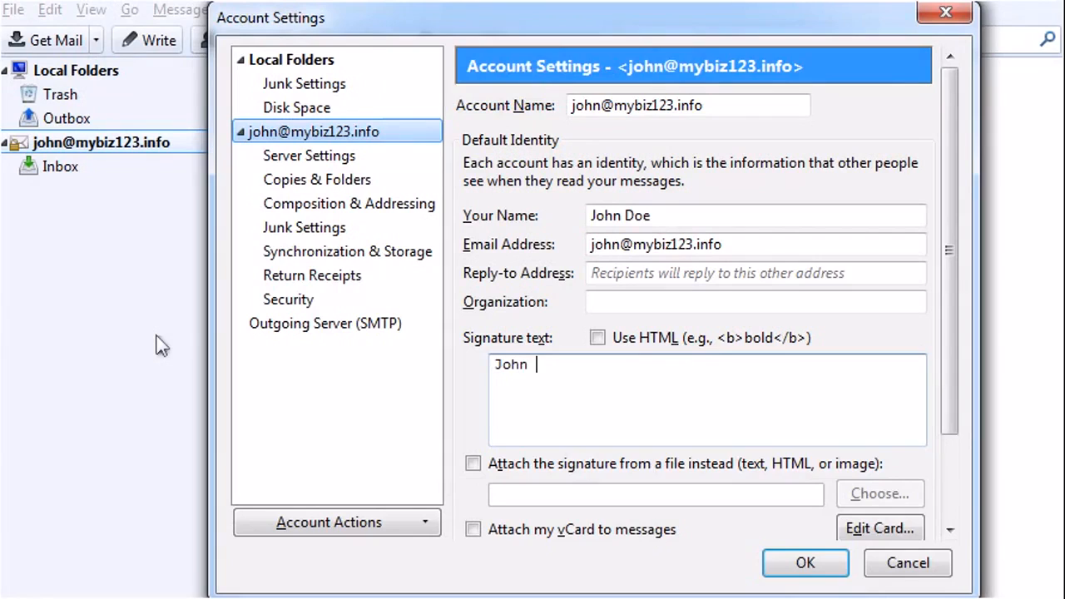
text(Doe)
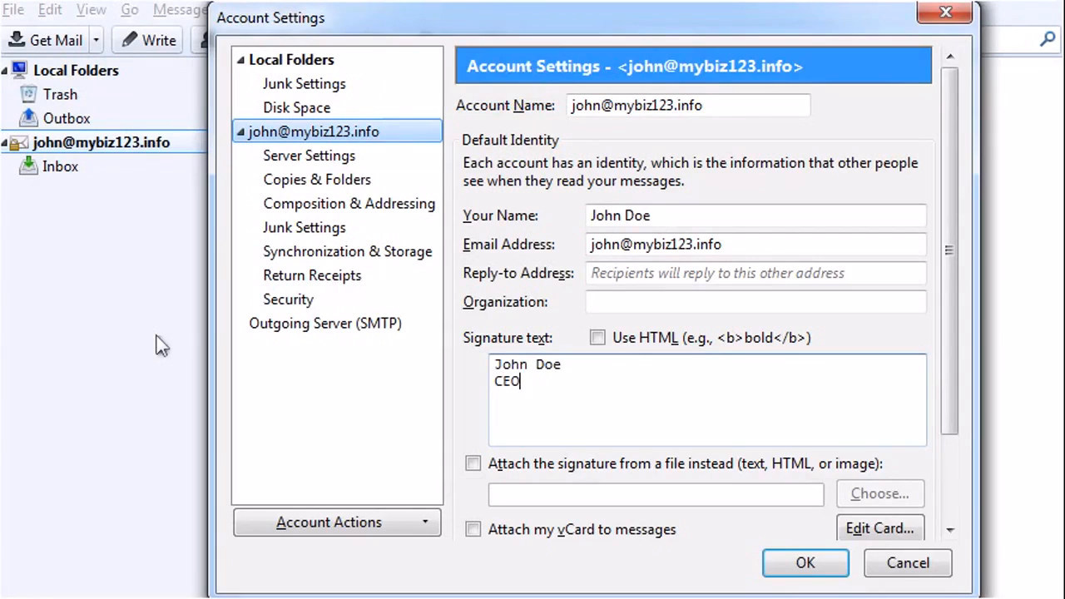
text(JD Soft)
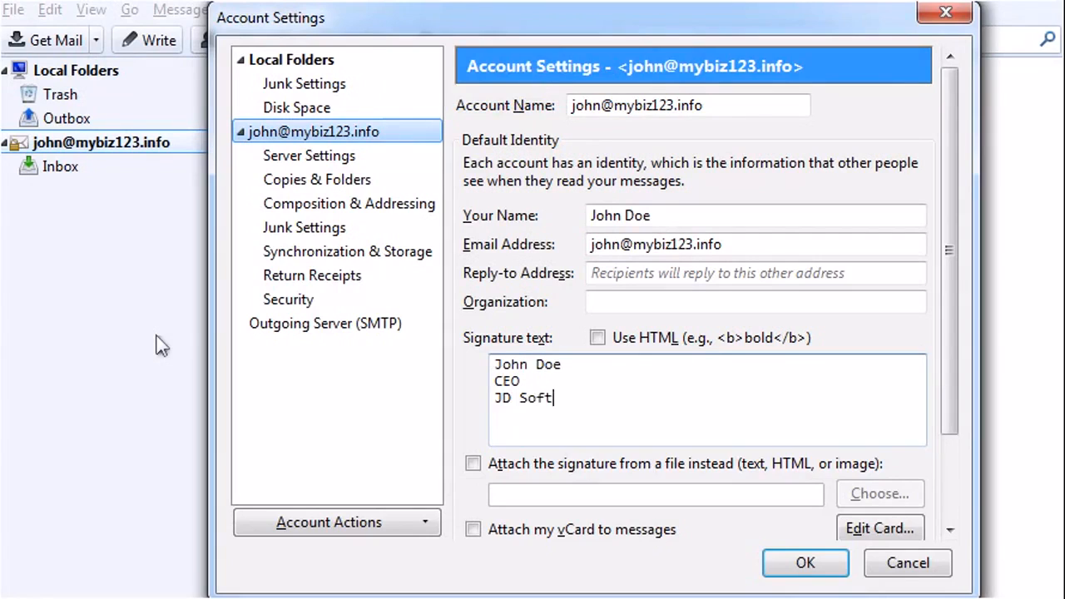
text(tech)
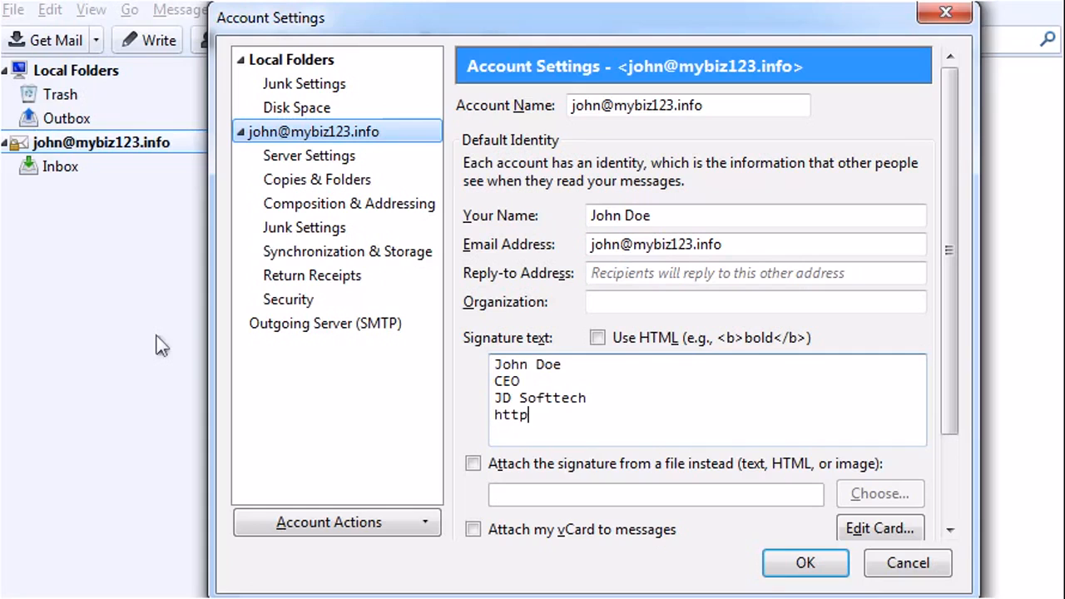
text(://www.yourdomain)
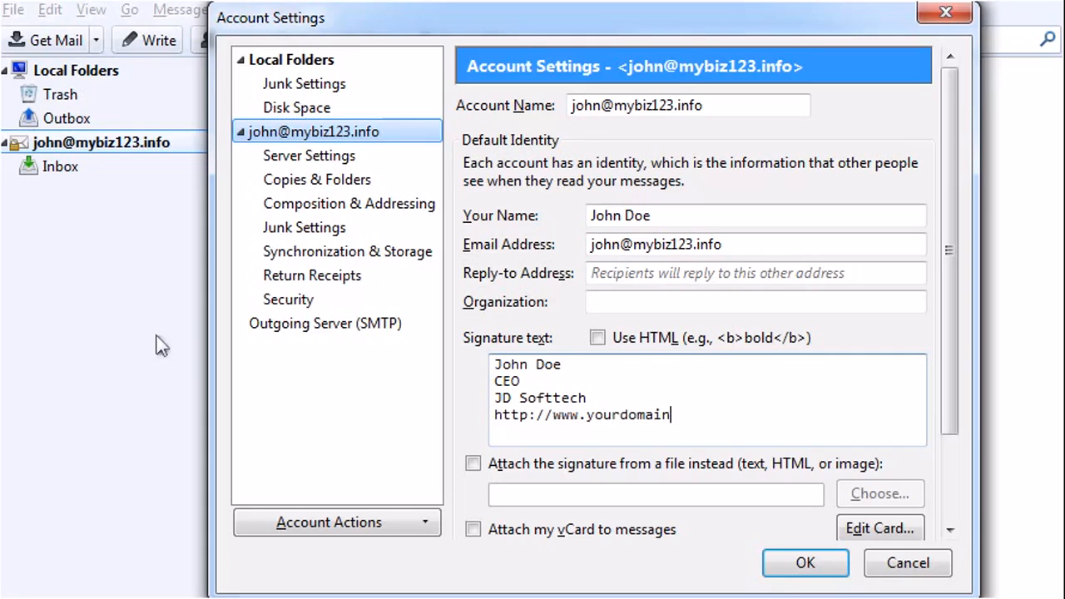
text(.com)
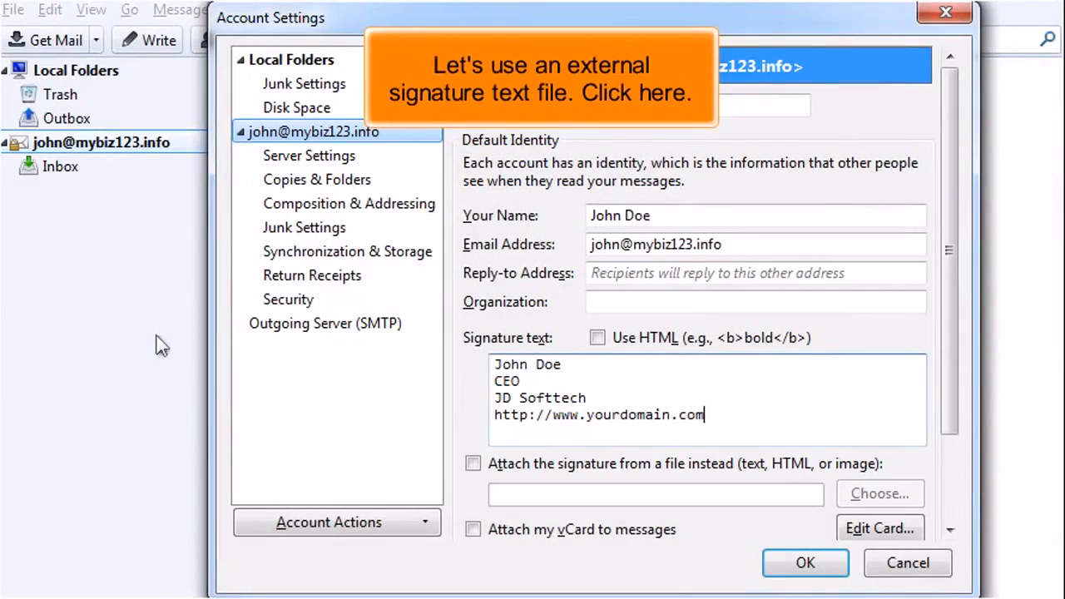
Enable 'Attach the signature from a file instead', greying out the typed signature.
click(473, 462)
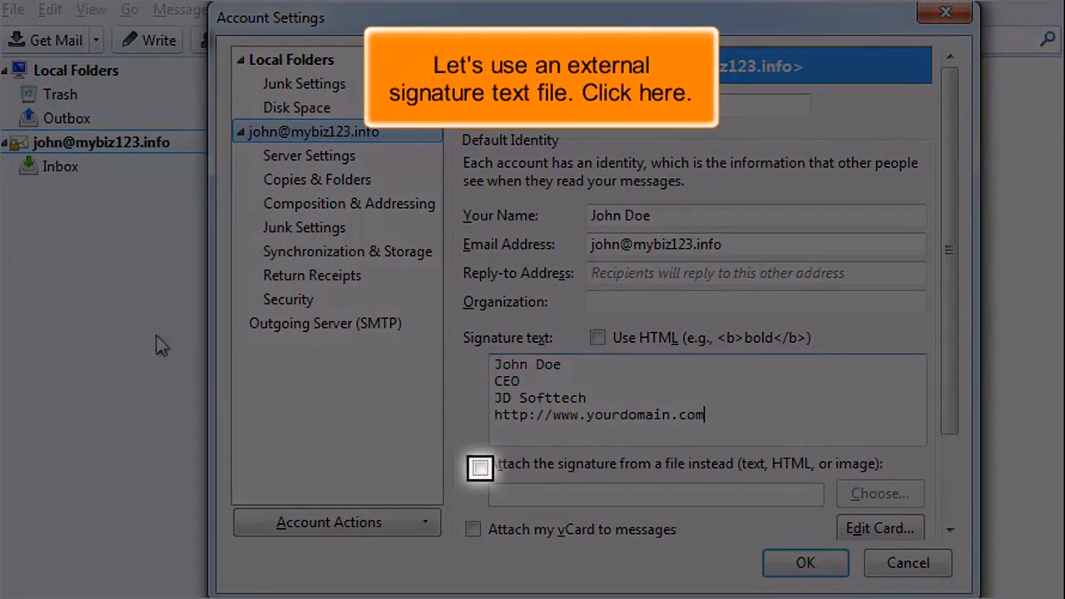
click(479, 466)
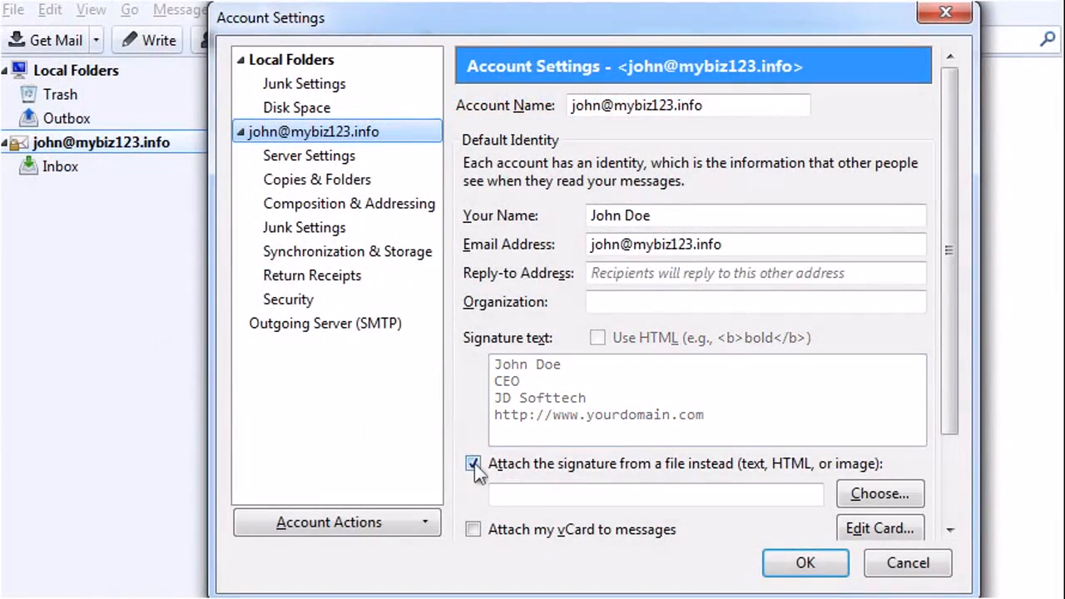
click(473, 463)
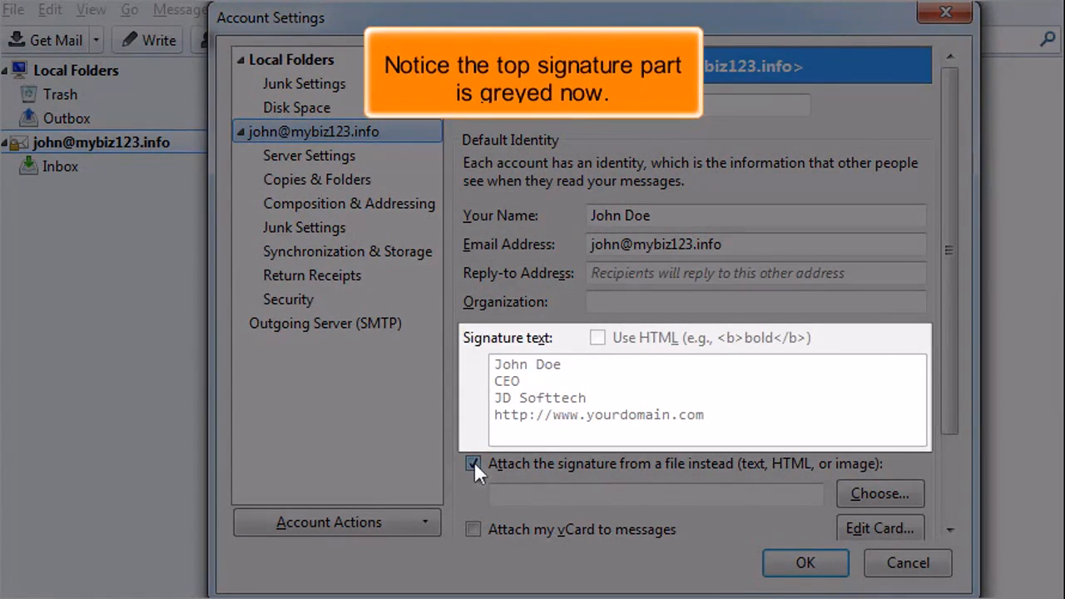
click(472, 463)
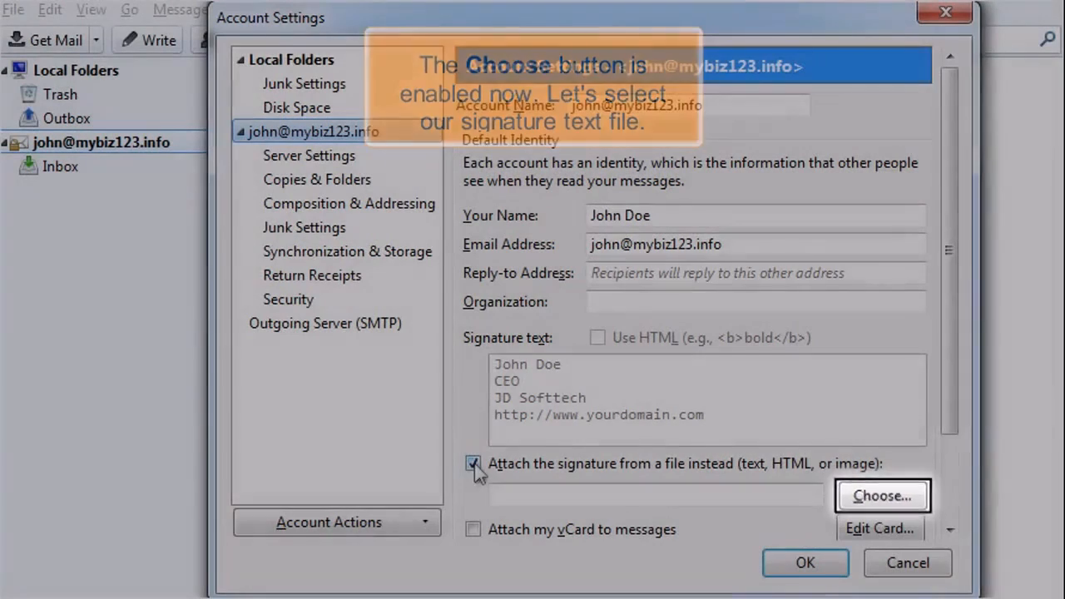
Choose sig.txt from the downloads folder as the signature file.
click(882, 496)
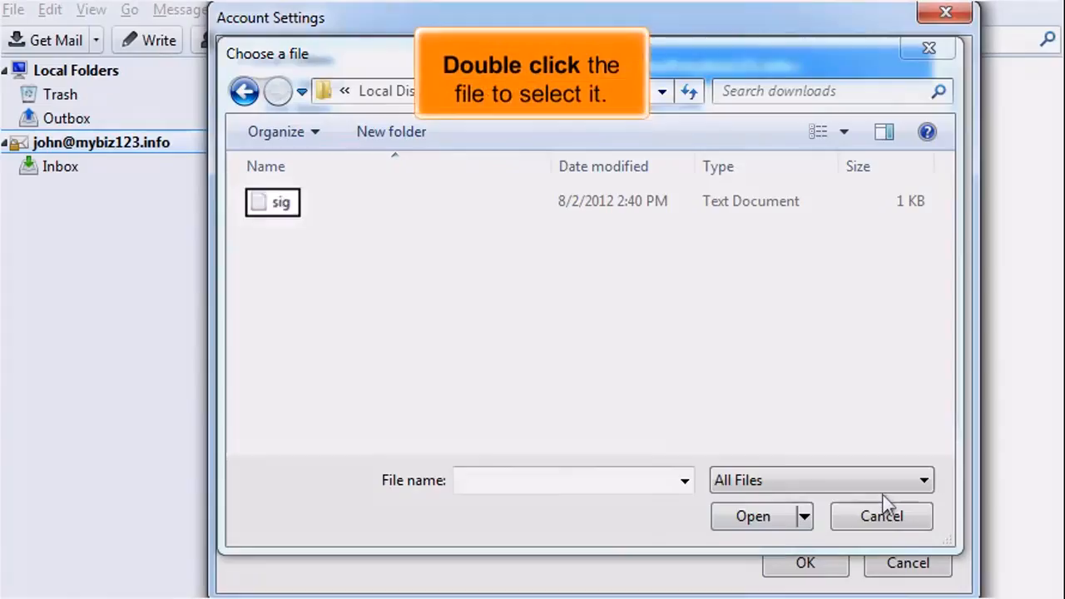
click(274, 203)
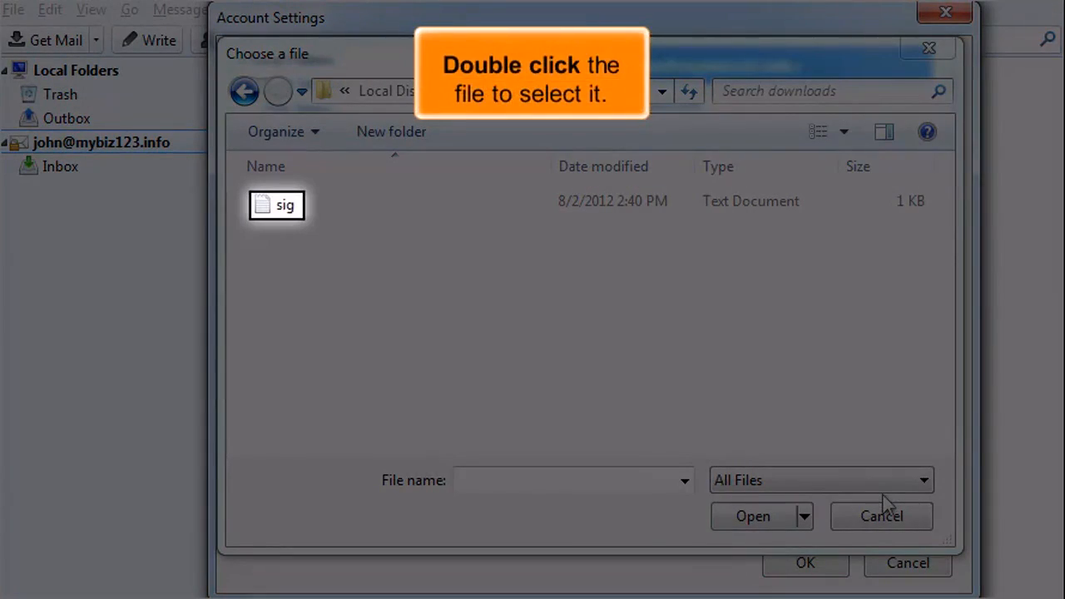
double_click(276, 205)
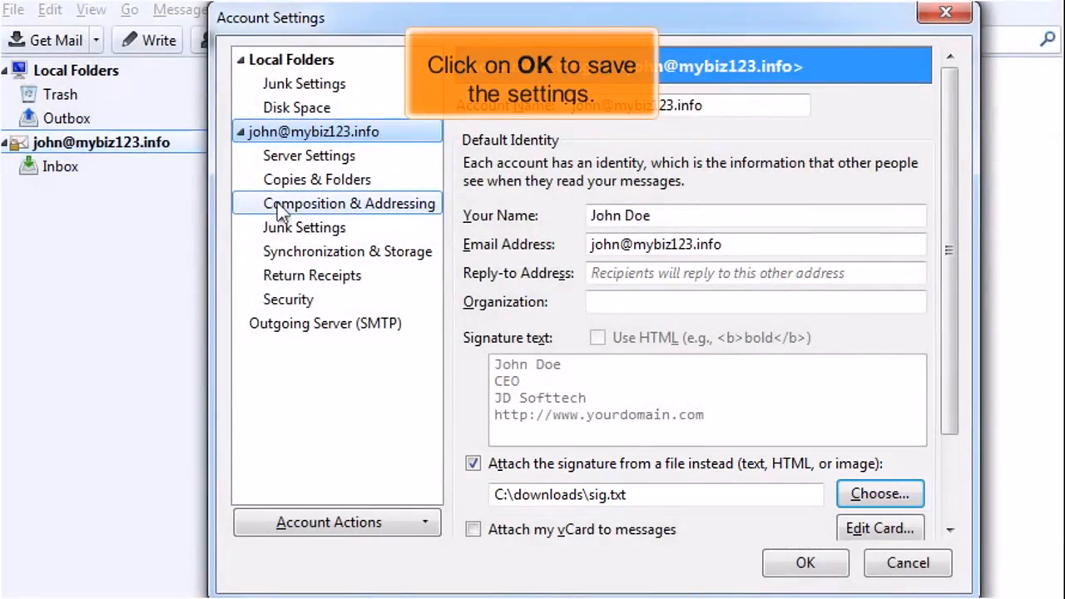
mouse_move(810, 566)
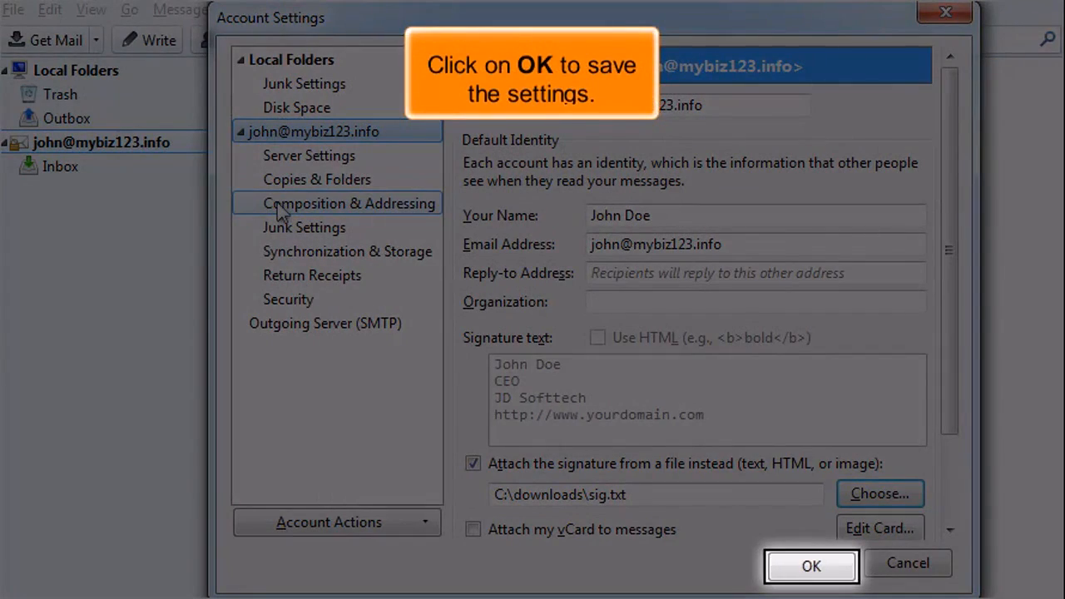
Confirm the account settings with OK and start a new message showing the signature.
click(810, 566)
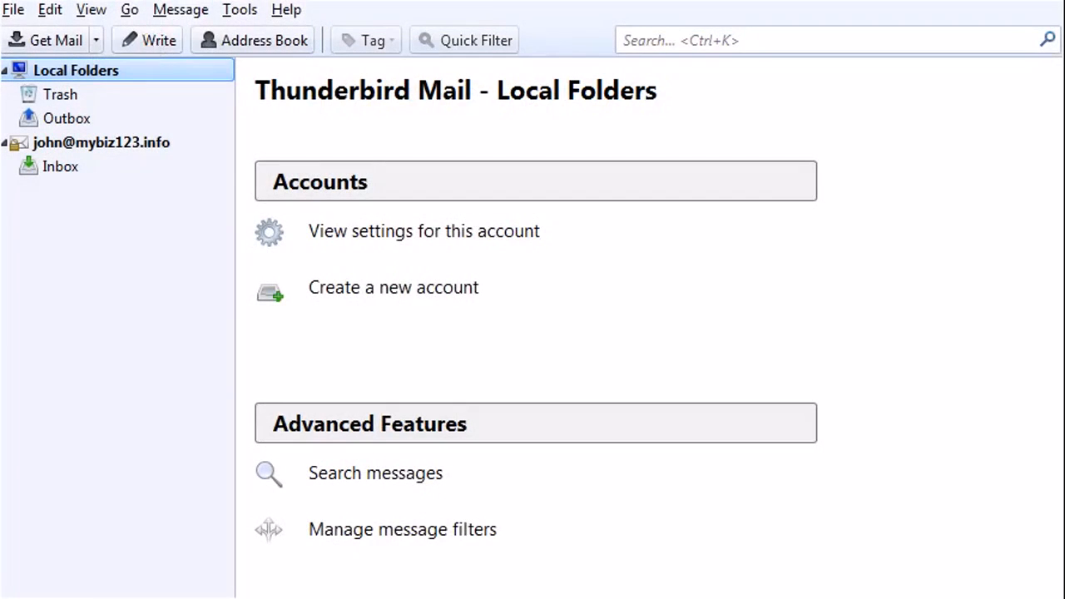
click(148, 40)
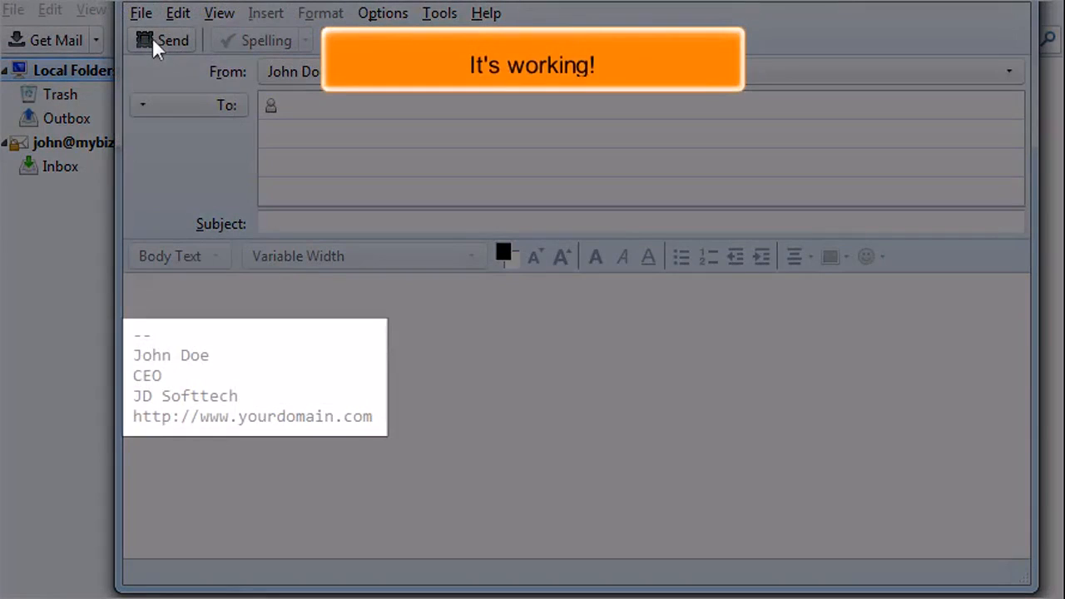